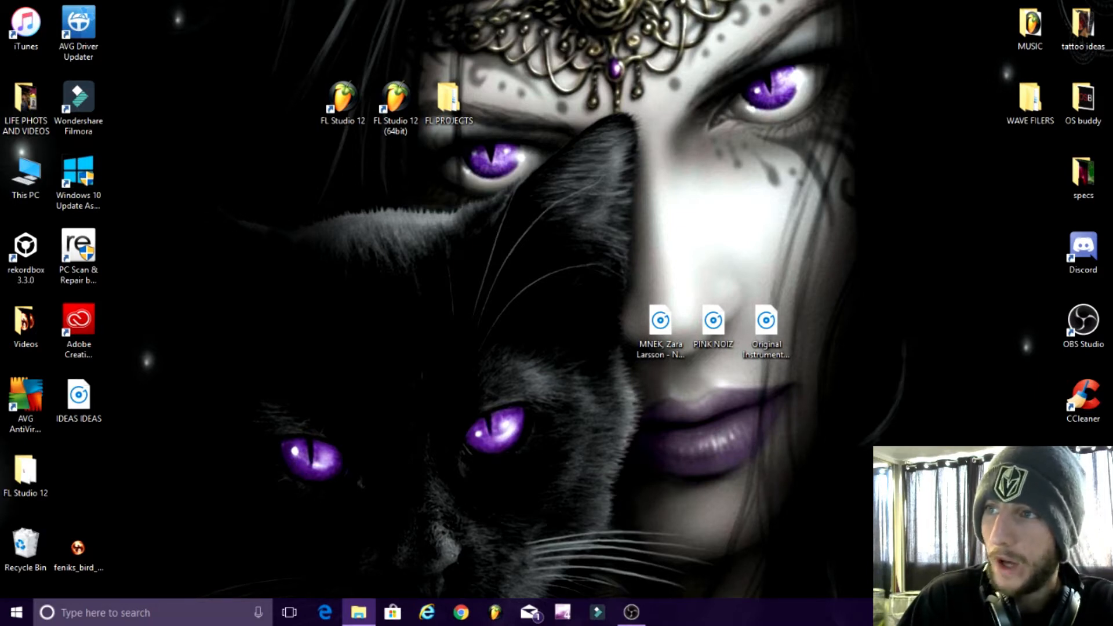
Step: Launch the project from the FL Studio 12 desktop shortcut
double_click(342, 95)
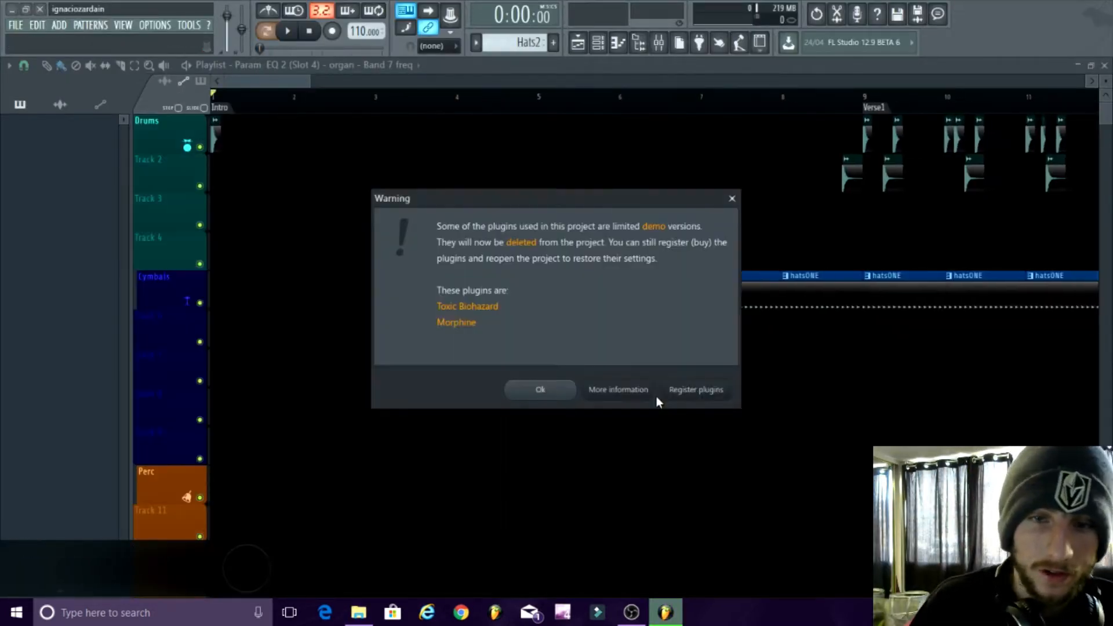
Step: Dismiss the demo-plugin warning, hide the Channel rack, browse the idea1_3 arrangement, then minimize
left_click(540, 389)
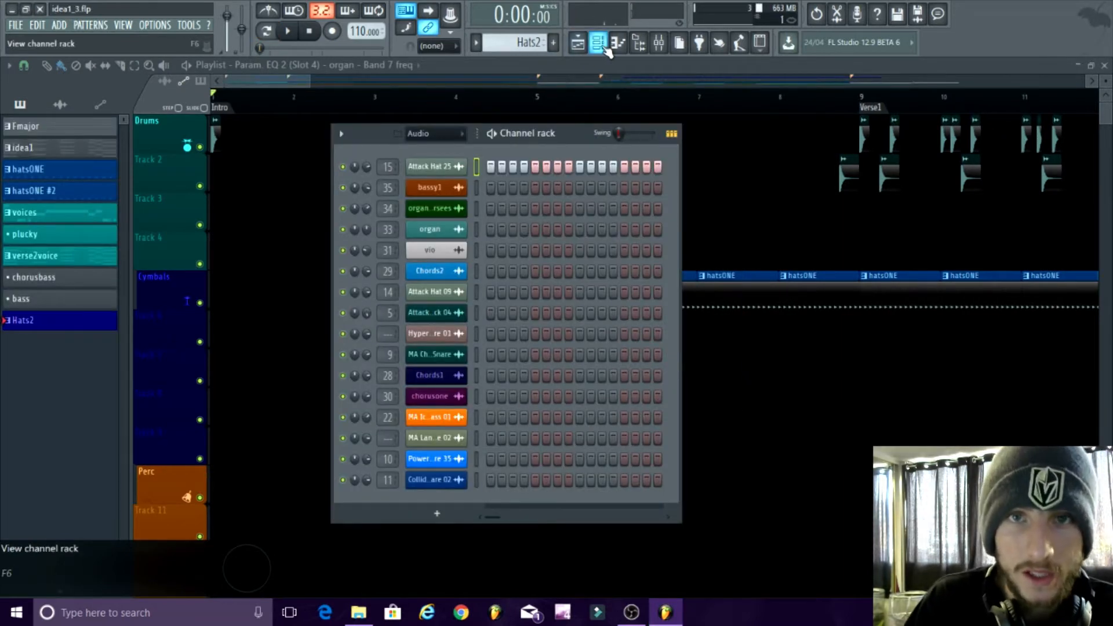
left_click(598, 42)
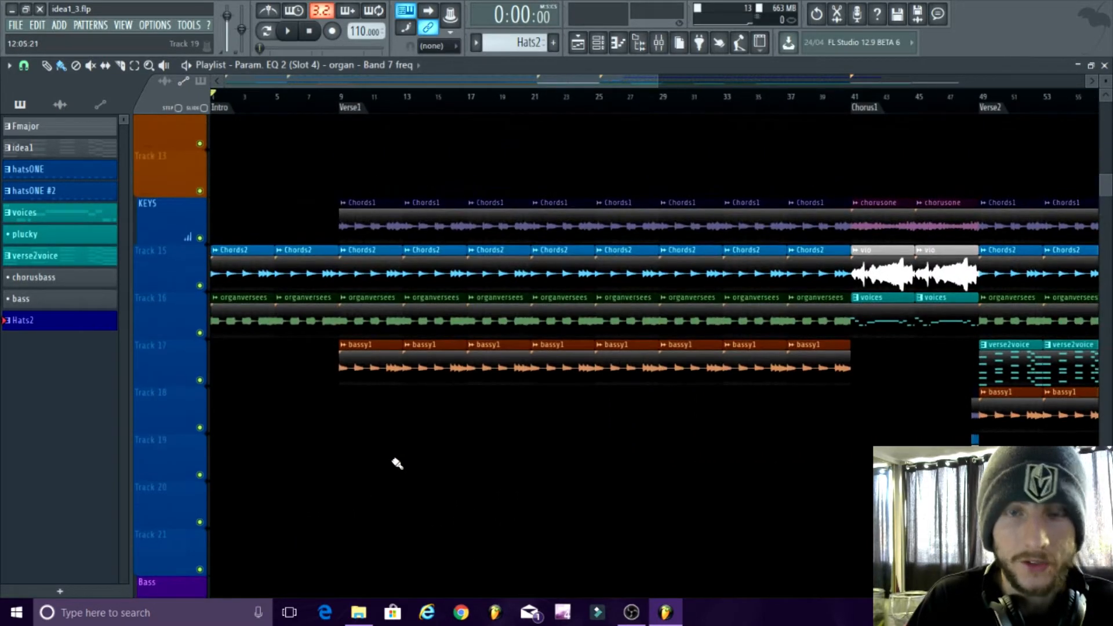
mouse_move(426, 463)
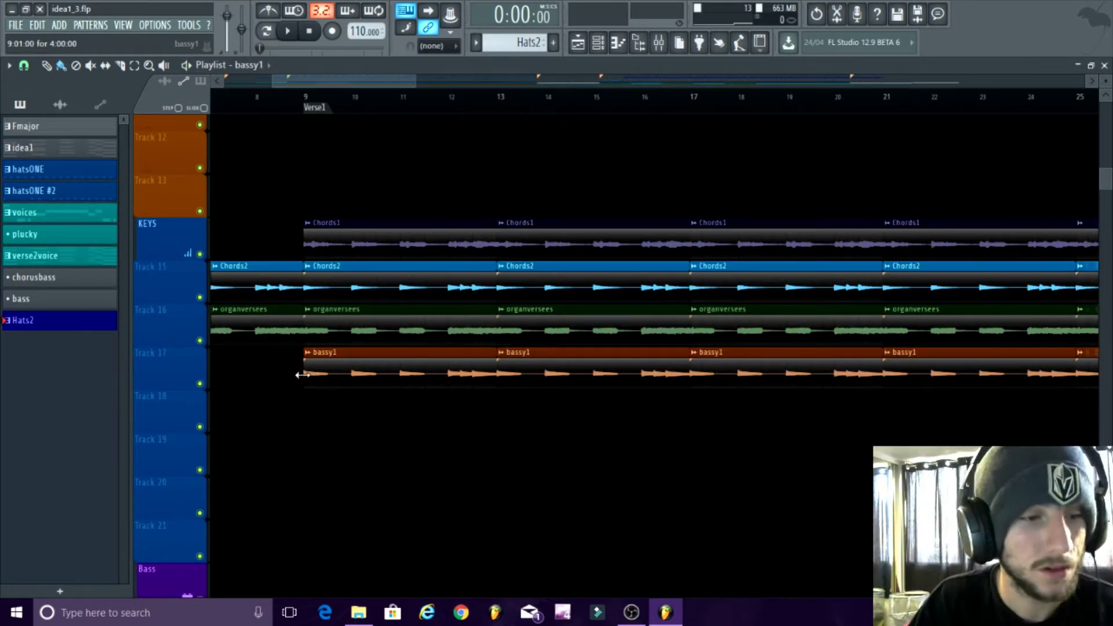
left_click(288, 31)
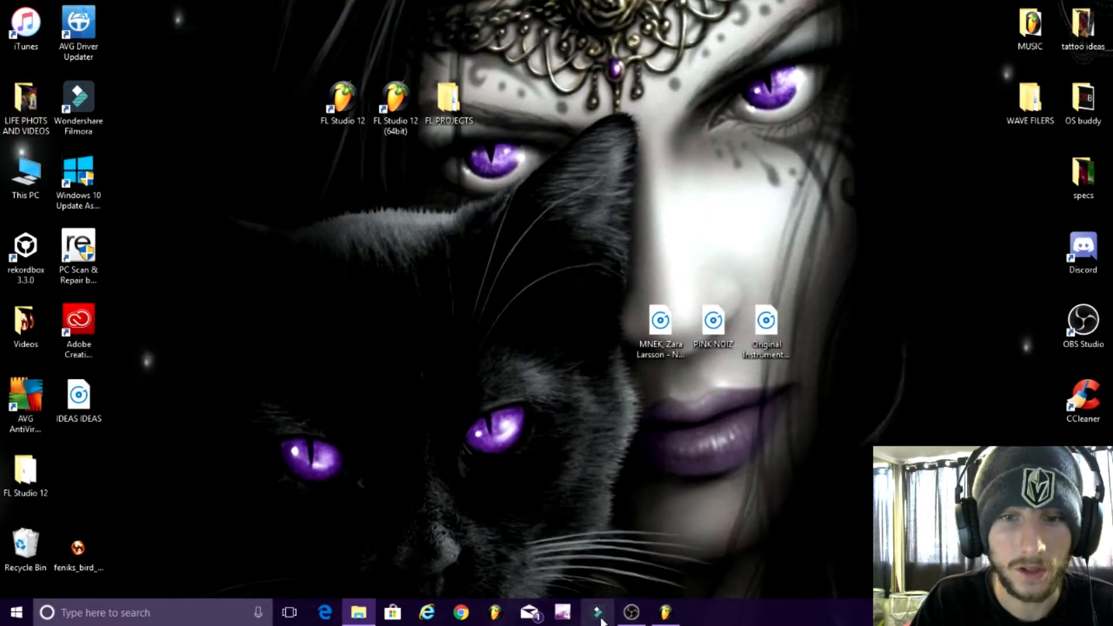
Step: Return to FL Studio and filter the Channel rack to the Keys group
left_click(630, 612)
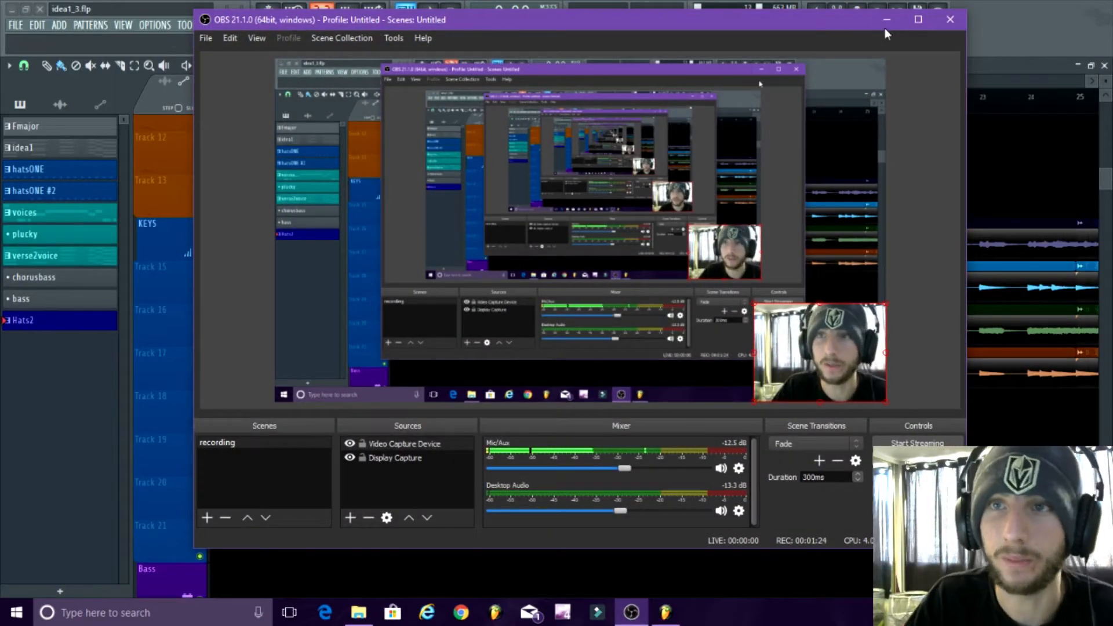
left_click(949, 19)
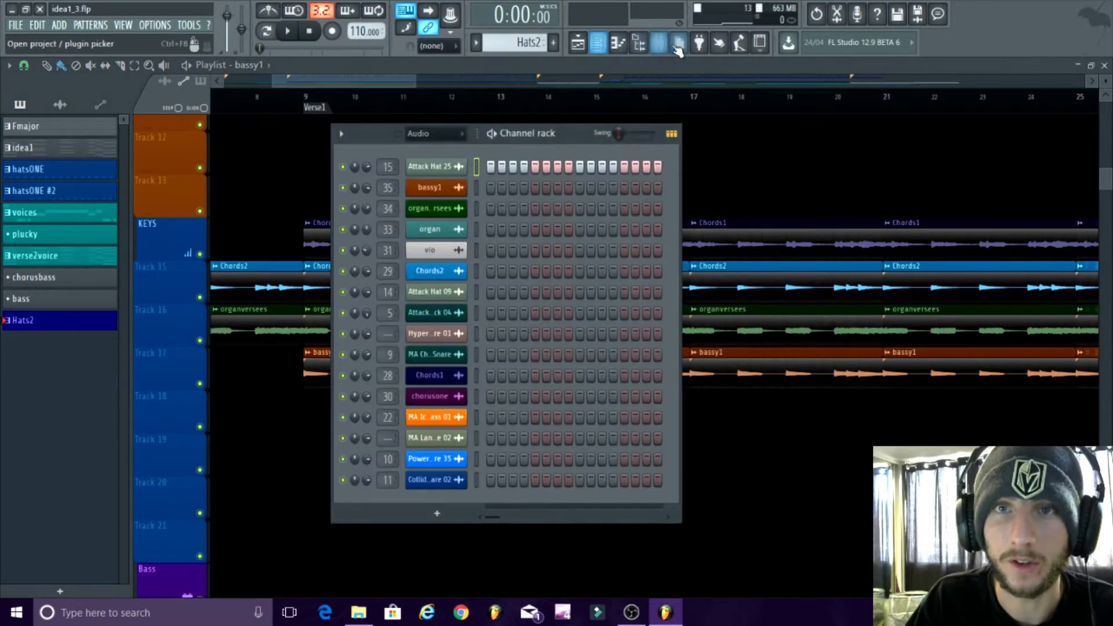
left_click(436, 134)
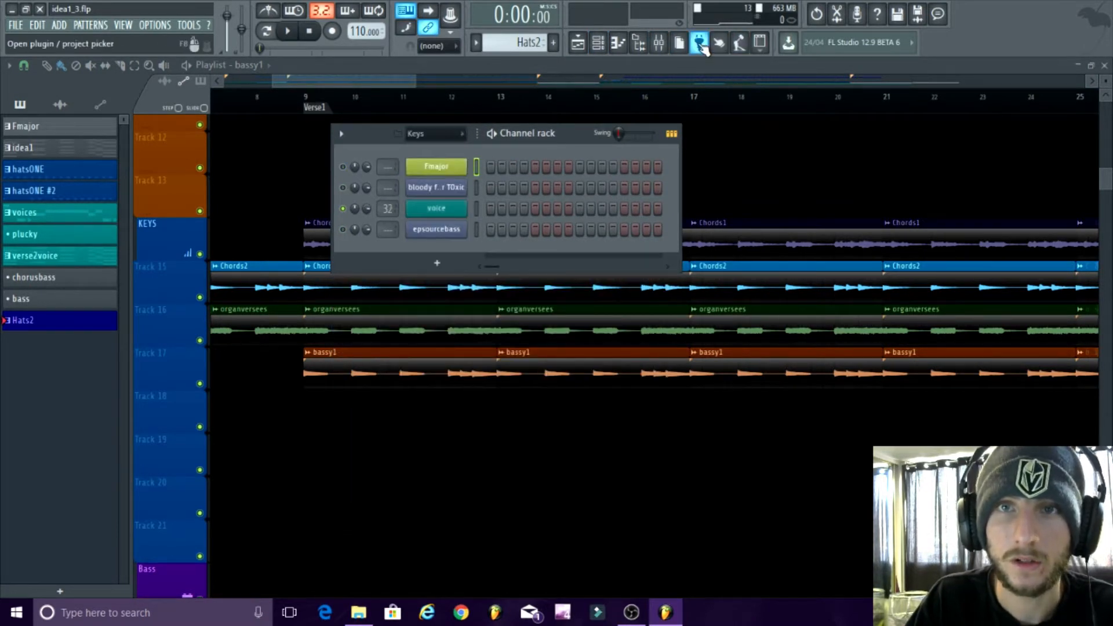
Step: Audition Toxic Biohazard's Basses presets, load the Dynamics preset, and close the synth
left_click(699, 43)
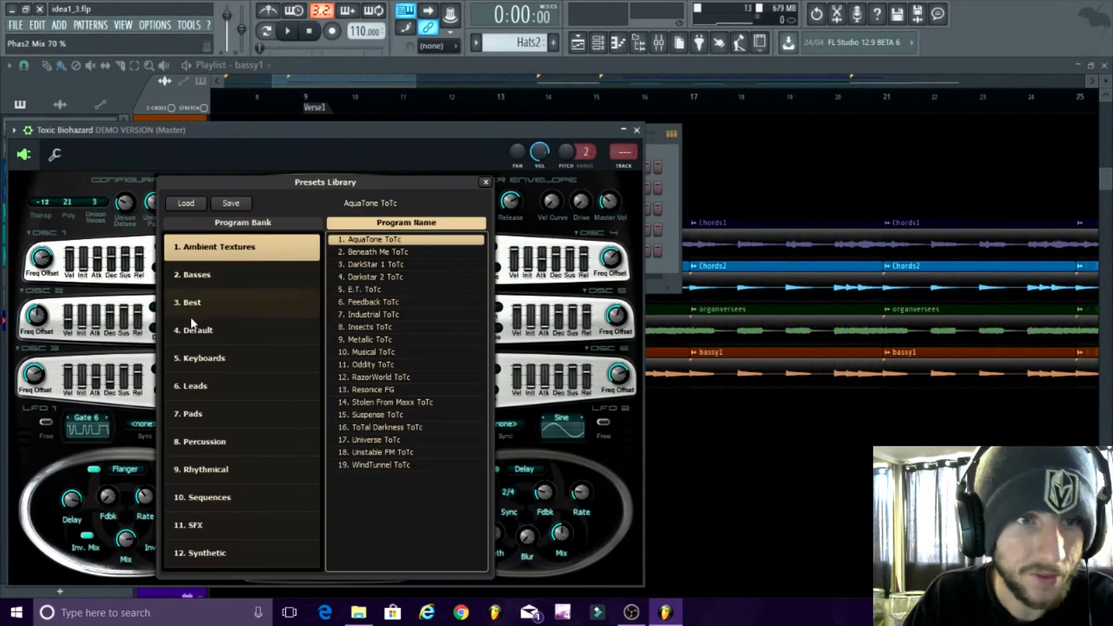
left_click(193, 274)
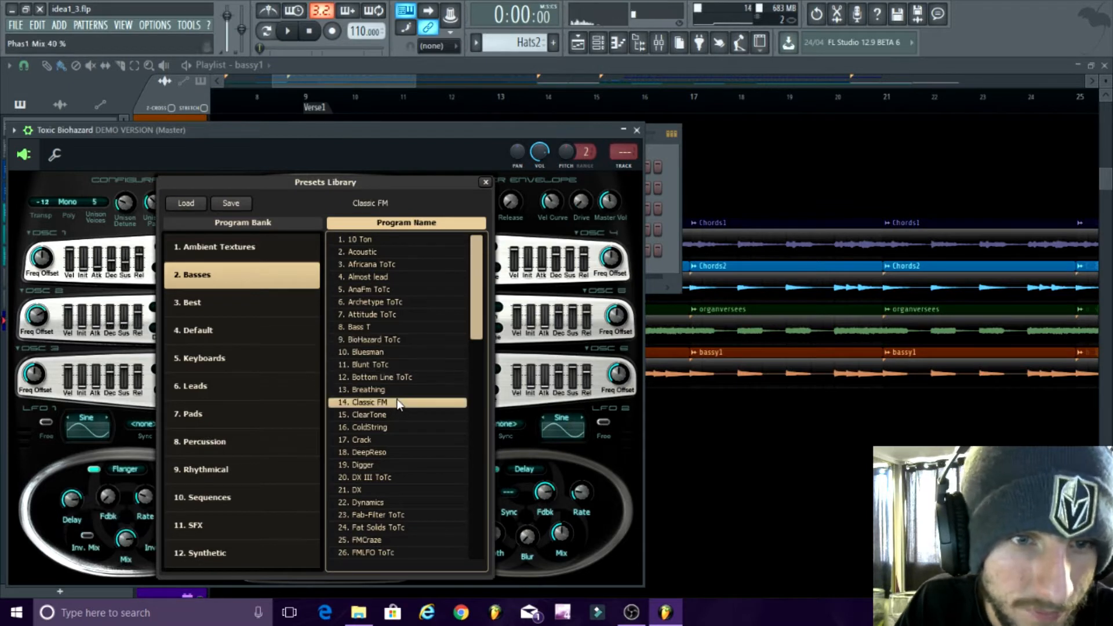
left_click(362, 389)
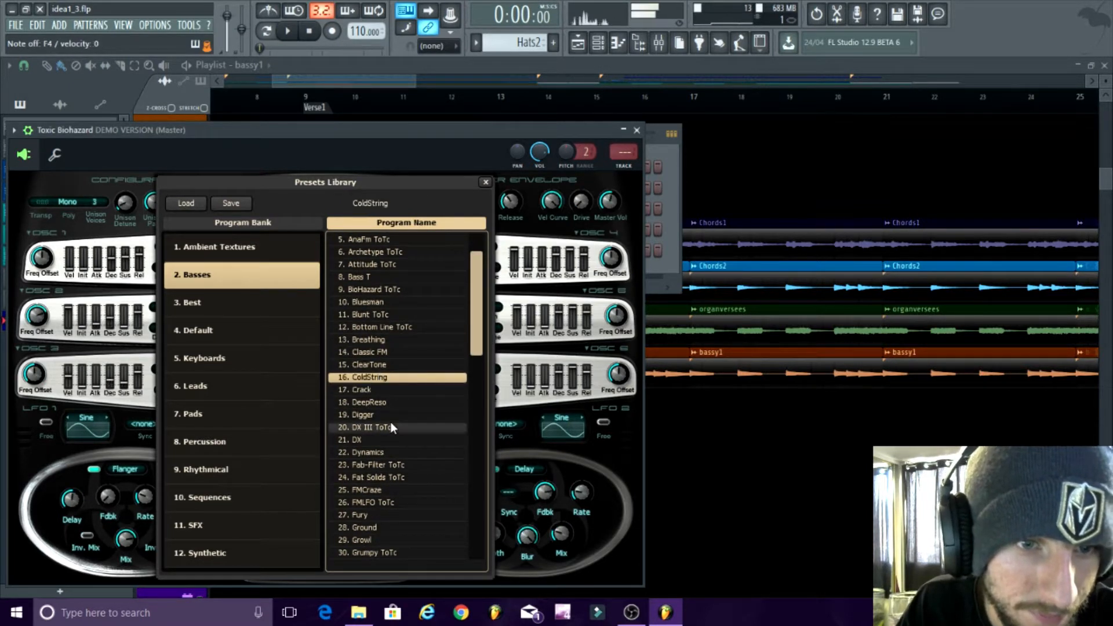
left_click(365, 440)
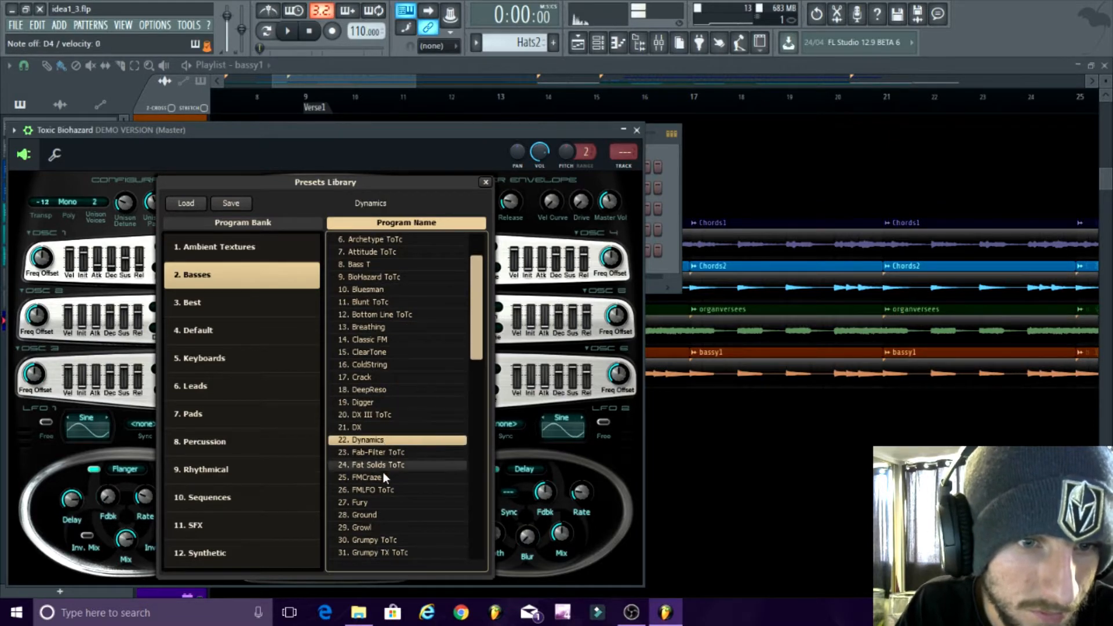
left_click(486, 181)
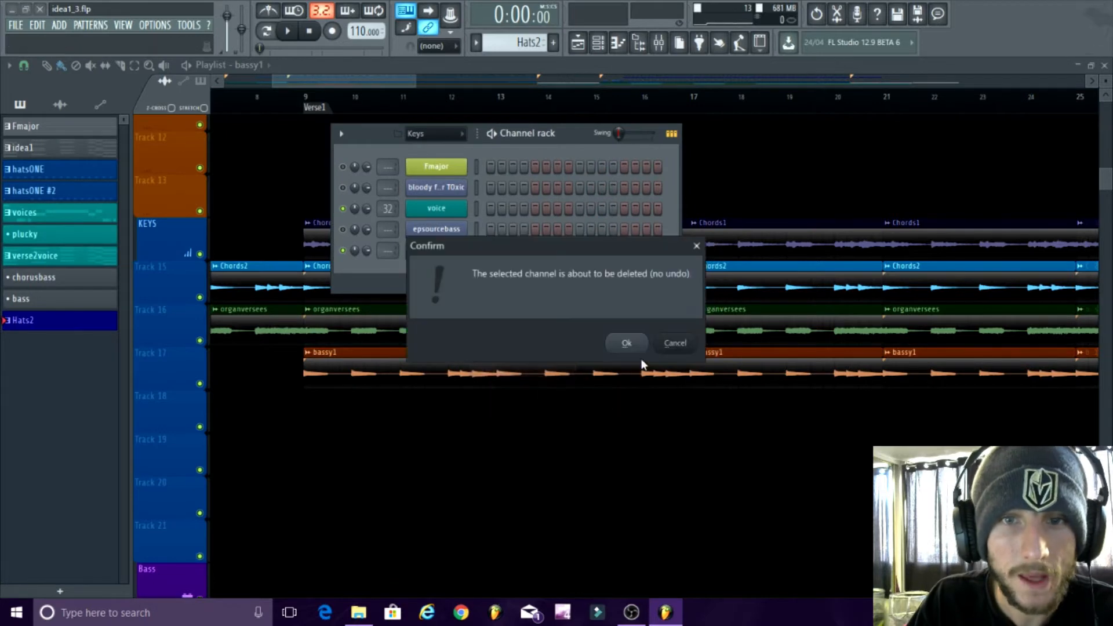
Step: Delete the Toxic Biohazard channel and add a 3x Osc generator from the Plugin database
left_click(625, 343)
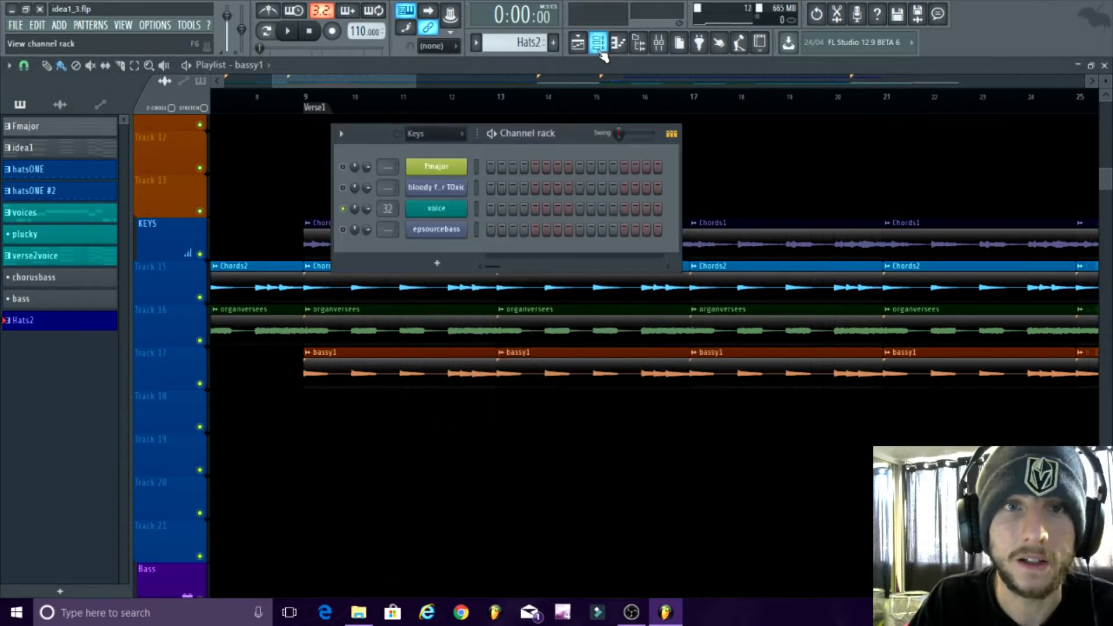
left_click(578, 42)
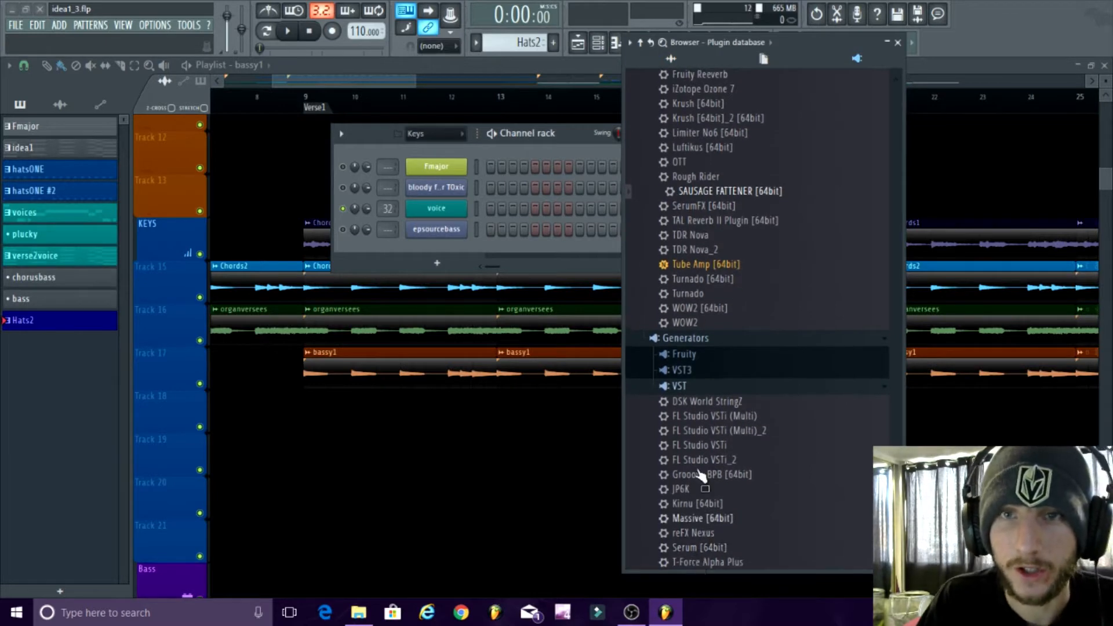
left_click(898, 42)
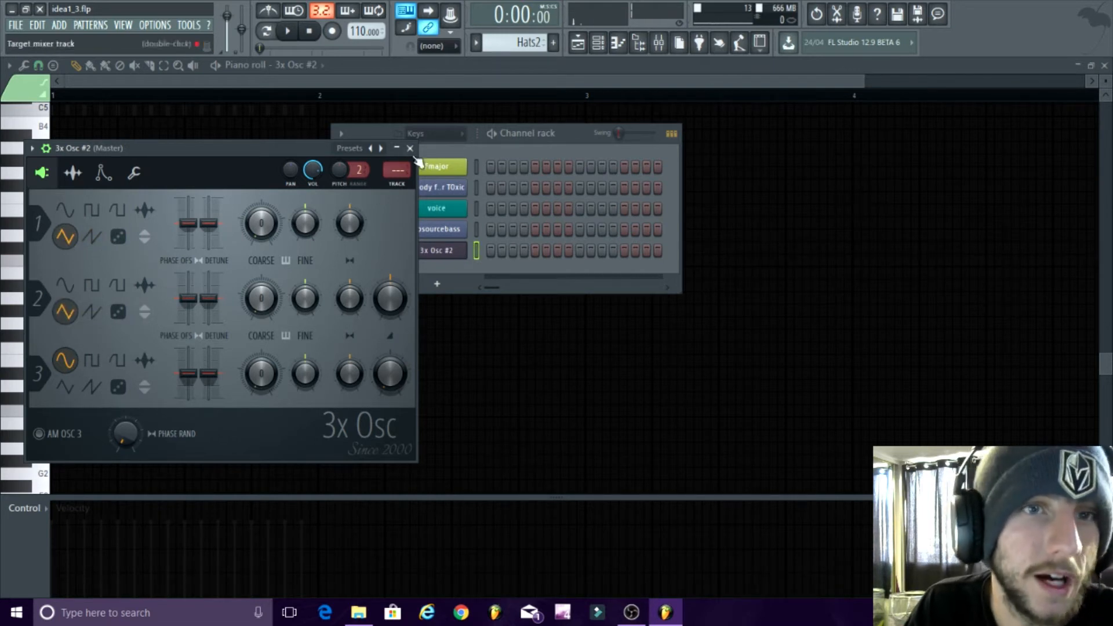
left_click(410, 148)
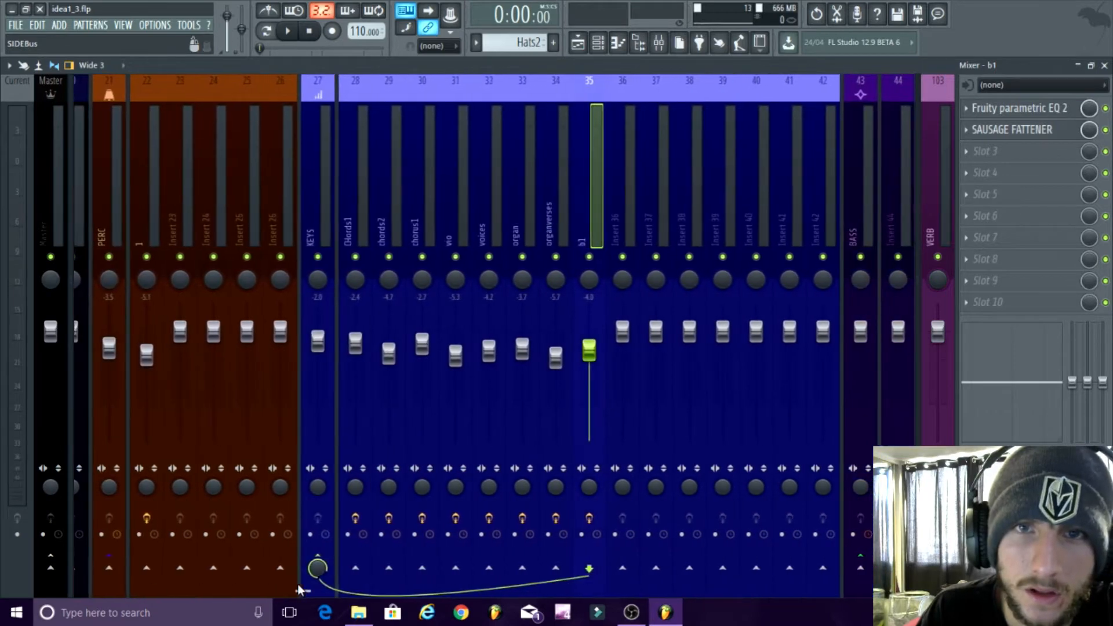
Step: On b1's Fruity parametric EQ 2, boost the low band near 104 Hz and lower the high shelf
left_click(1019, 108)
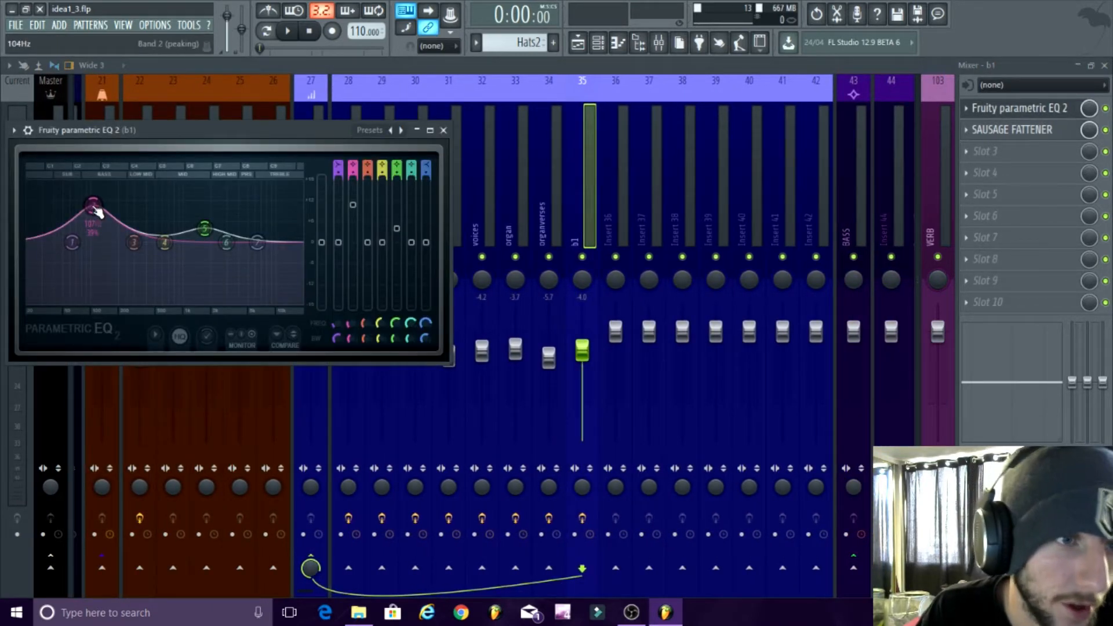
left_click_drag(94, 206, 91, 204)
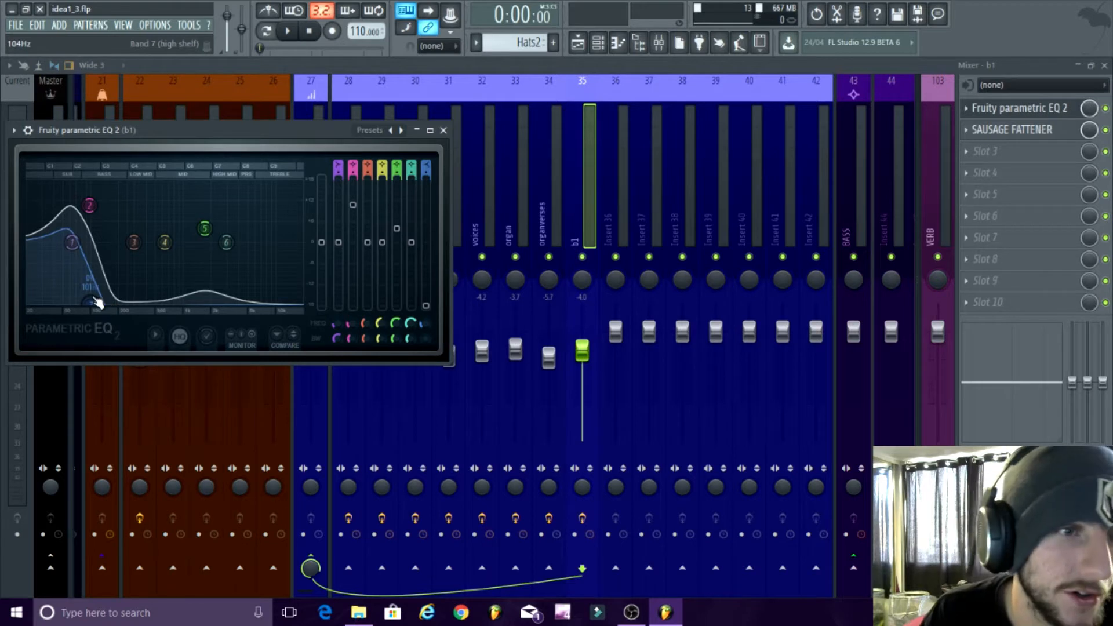
left_click_drag(97, 304, 114, 298)
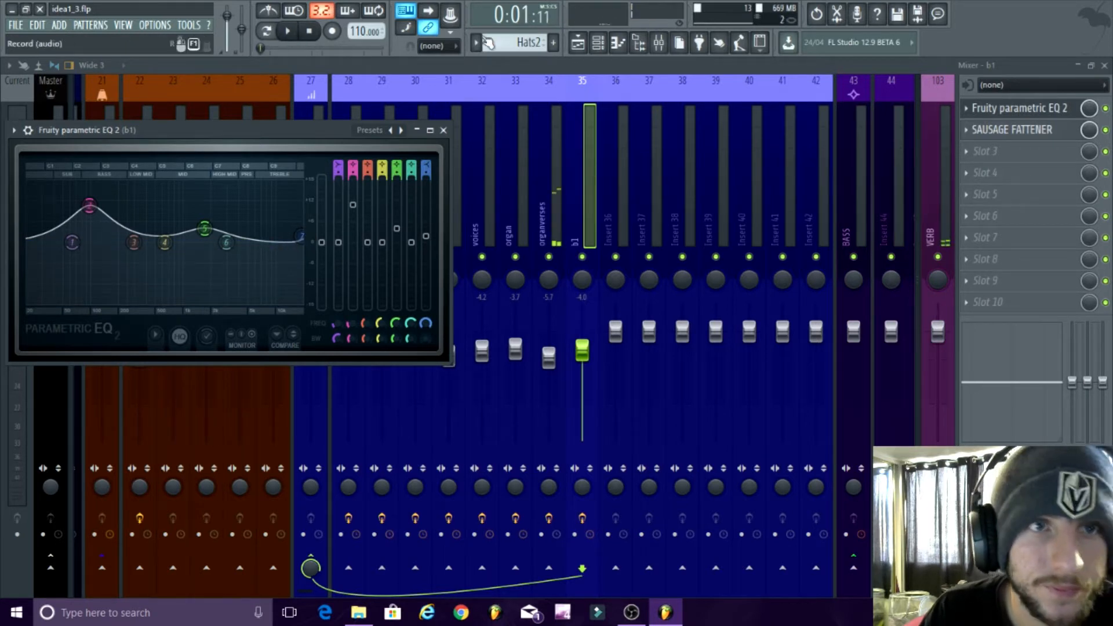
left_click(1012, 129)
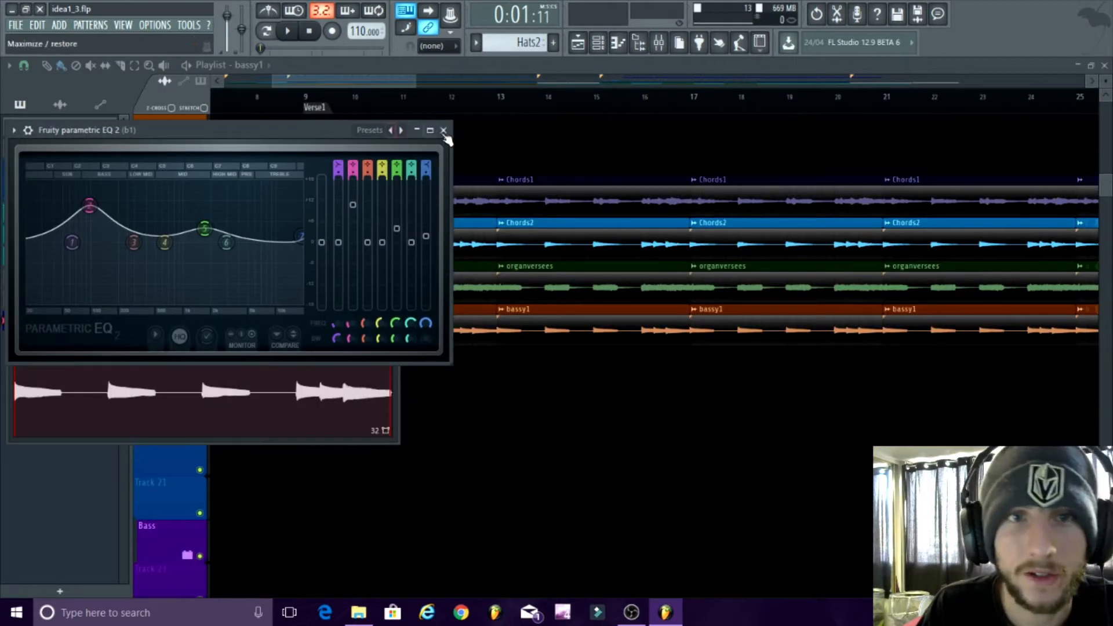
Step: Close the Fruity parametric EQ 2 window and play back the Verse1 section
left_click(444, 130)
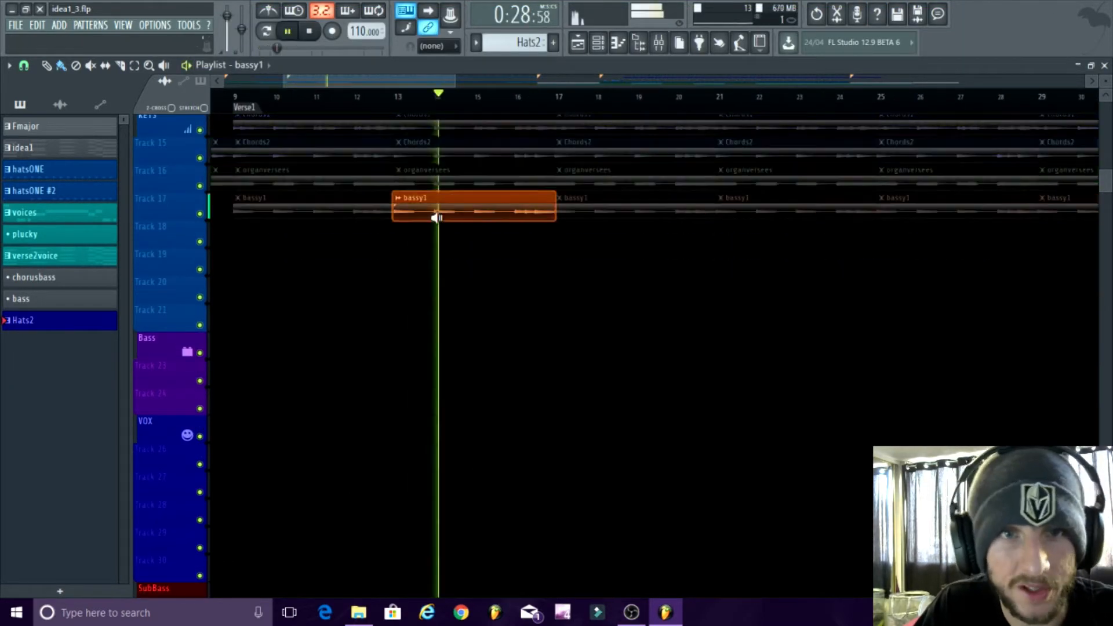
left_click(599, 43)
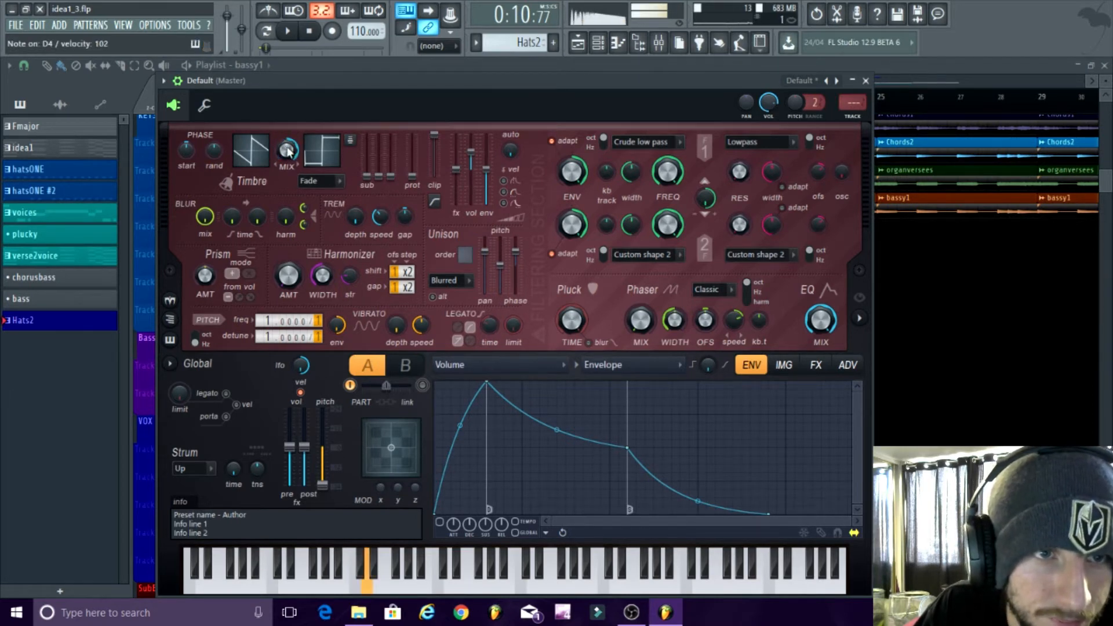
Step: Close the Default Harmor plugin window
left_click(285, 151)
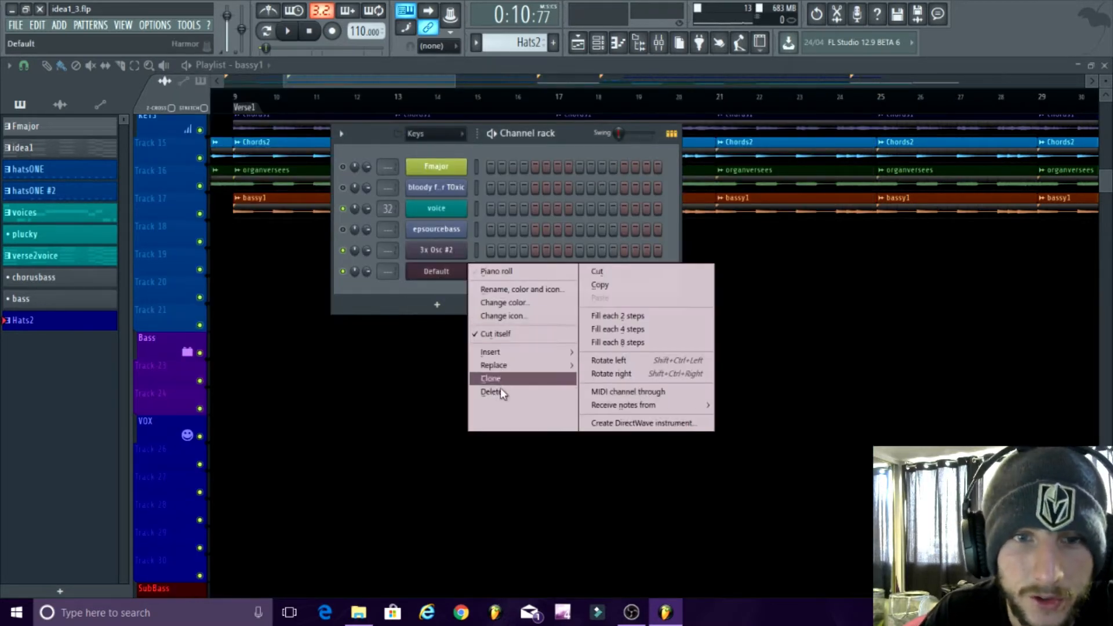
Step: Delete the Default channel and filter the Channel rack to the Sub Bass group
left_click(493, 391)
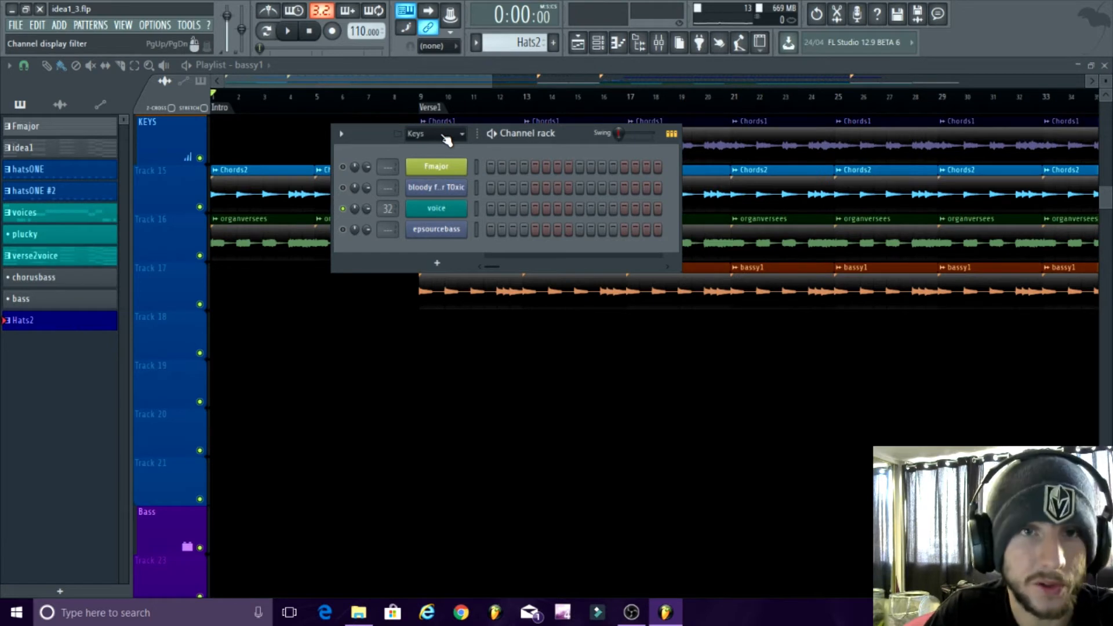
left_click(436, 134)
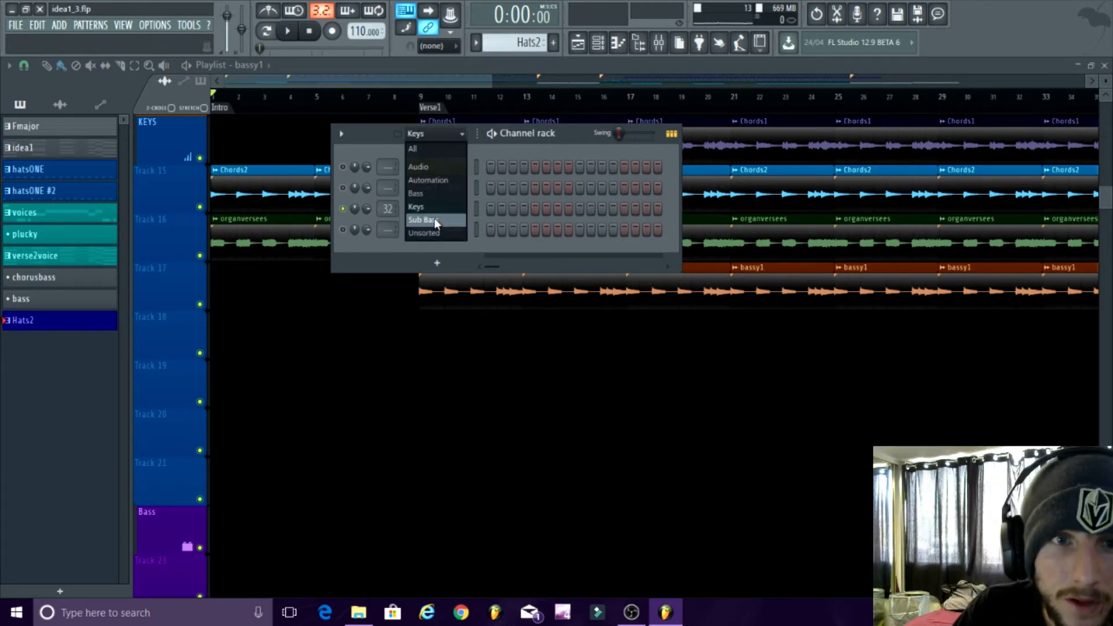
left_click(425, 219)
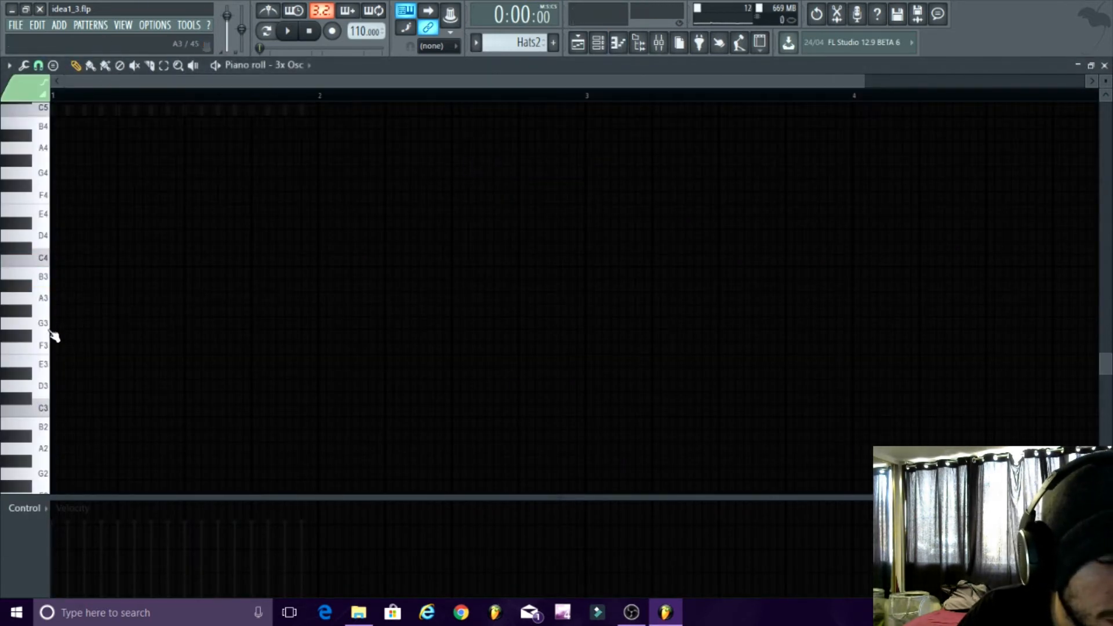
Step: Draw F3, A3 and D4 notes in the 3x Osc piano roll and play them back
left_click(64, 348)
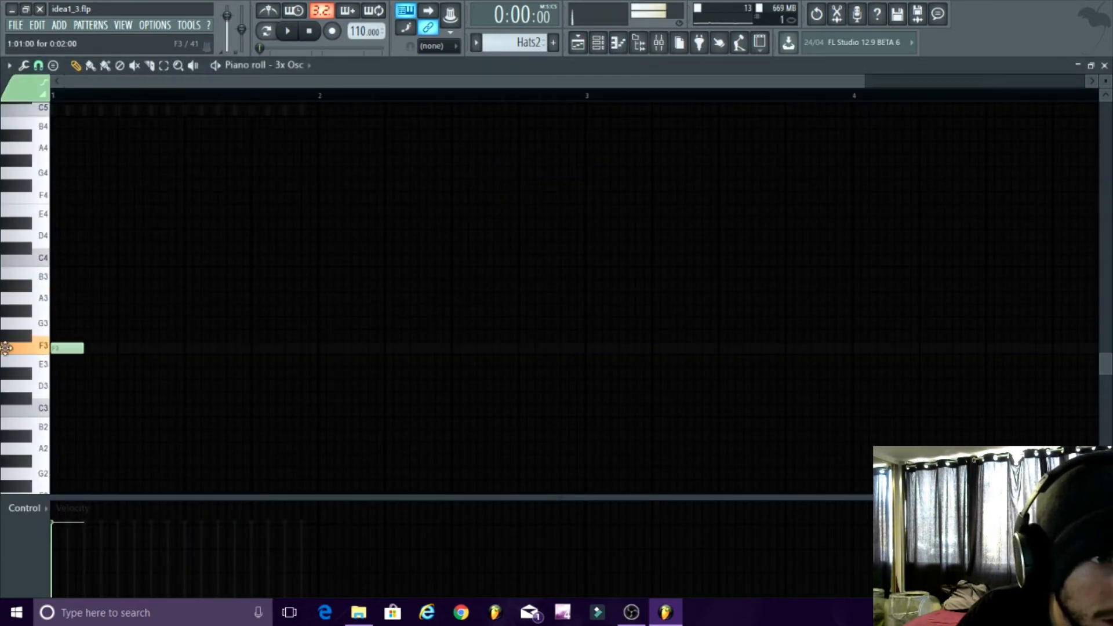
left_click(213, 298)
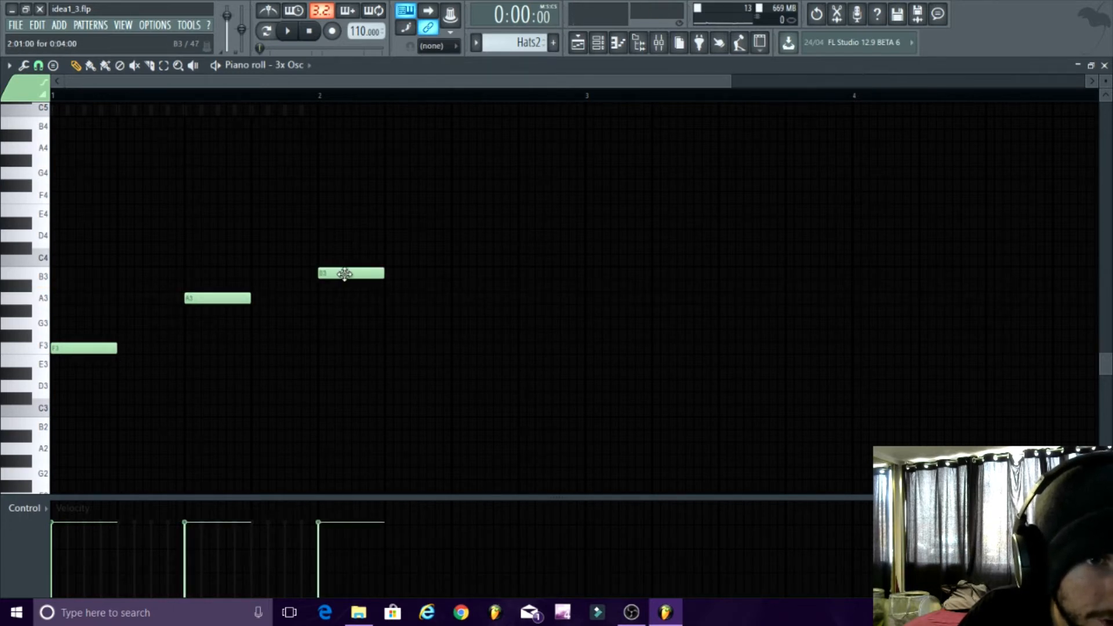
left_click_drag(351, 273, 351, 235)
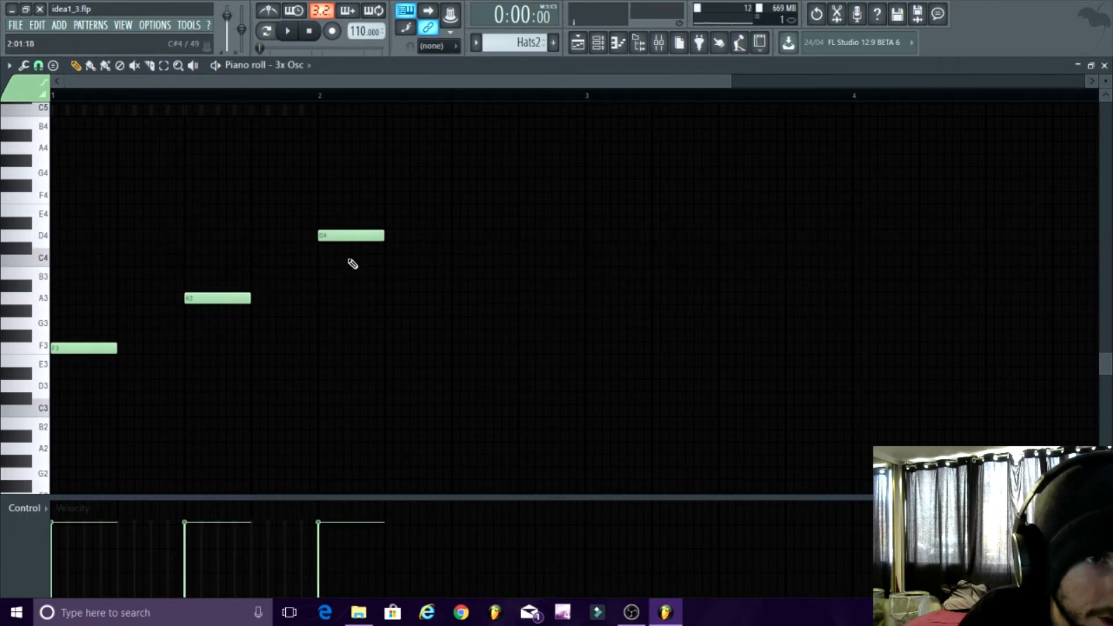
left_click(287, 31)
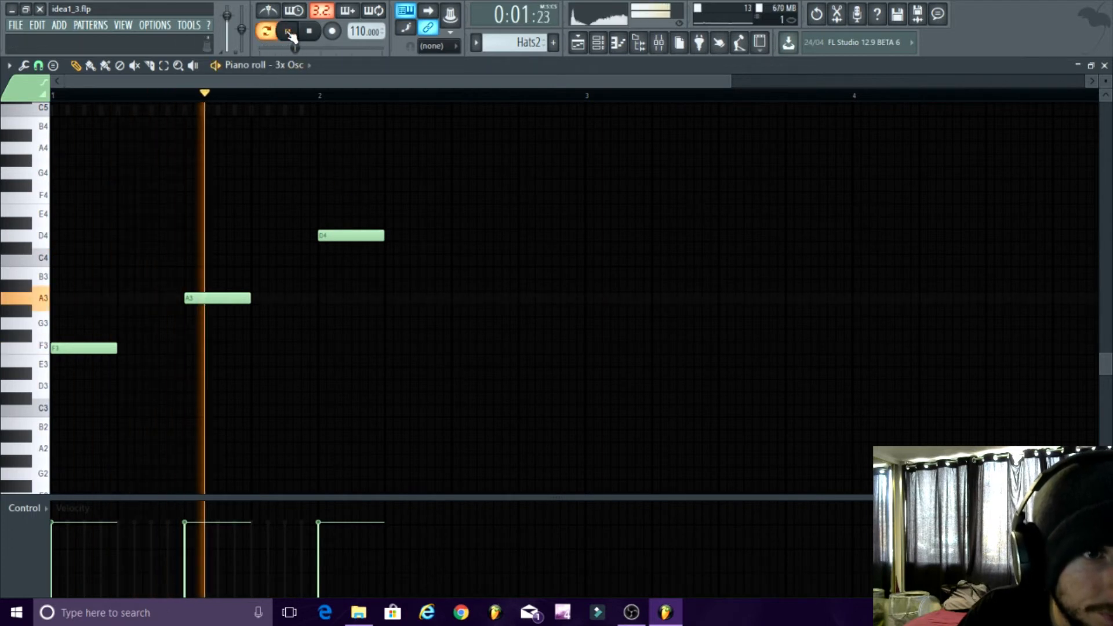
left_click(287, 31)
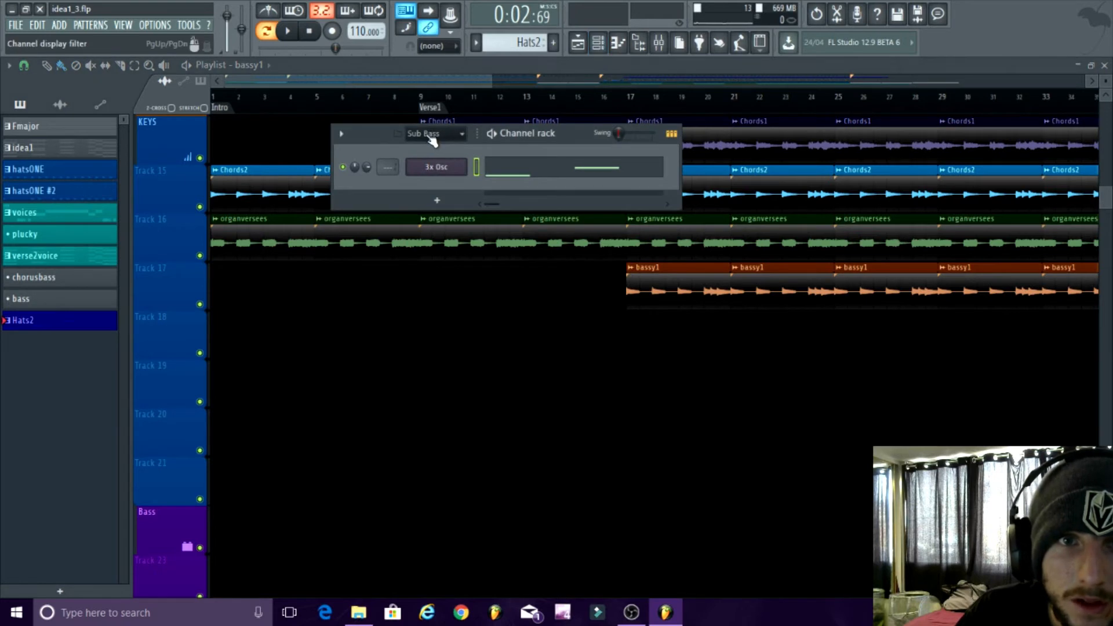
Step: Reset the Channel rack filter to show All channels
right_click(436, 167)
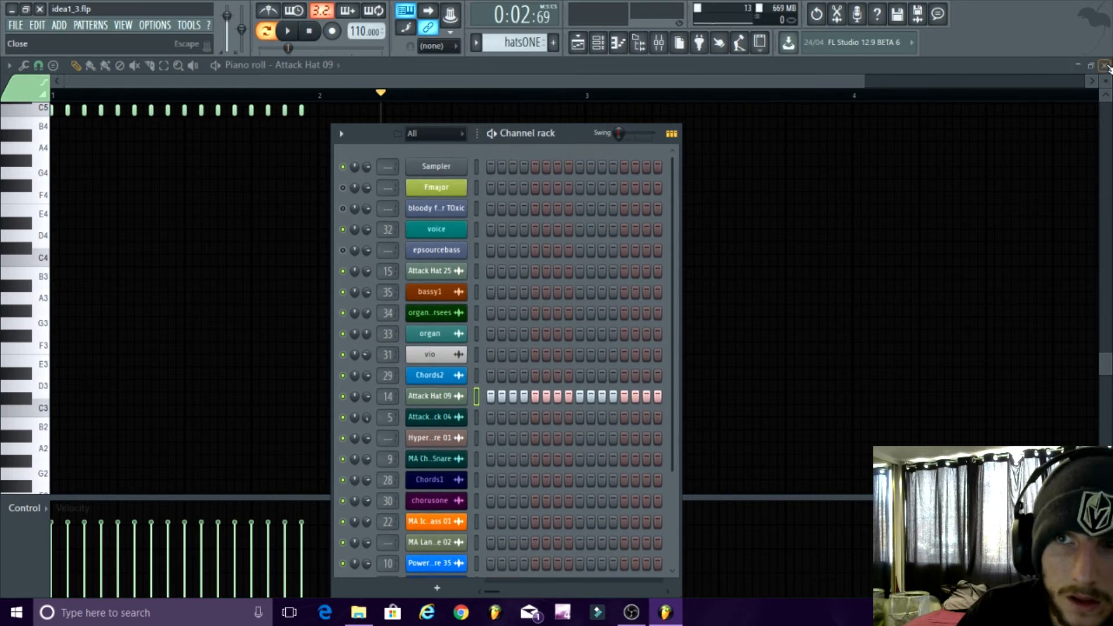
Step: Paint a Pattern 17 clip beneath the bass tracks and open its 3x Osc notes
left_click(600, 42)
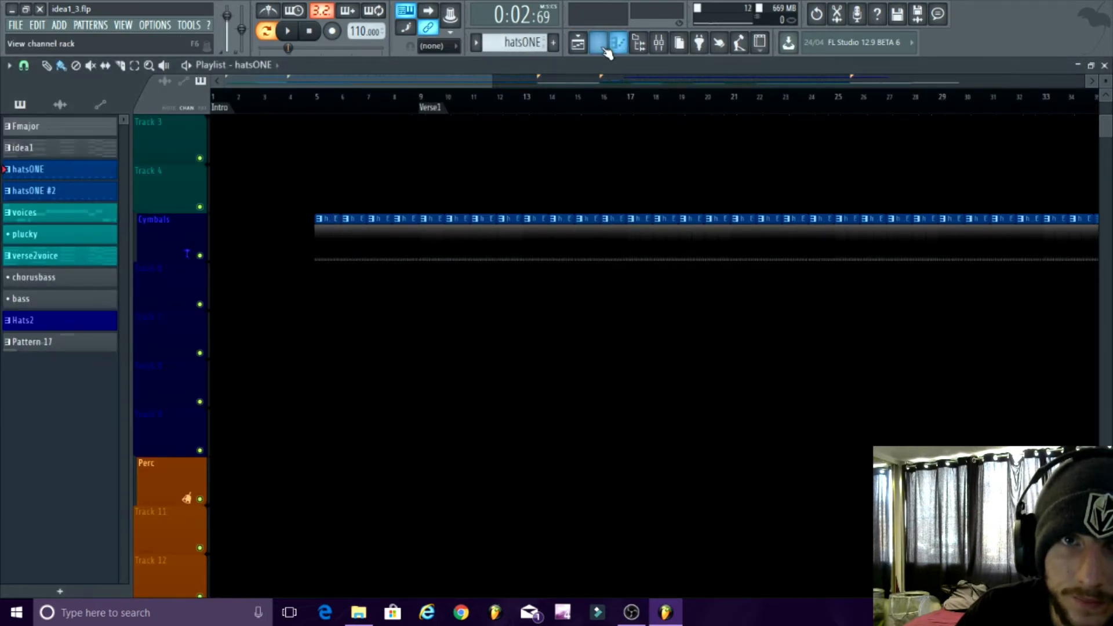
left_click(577, 42)
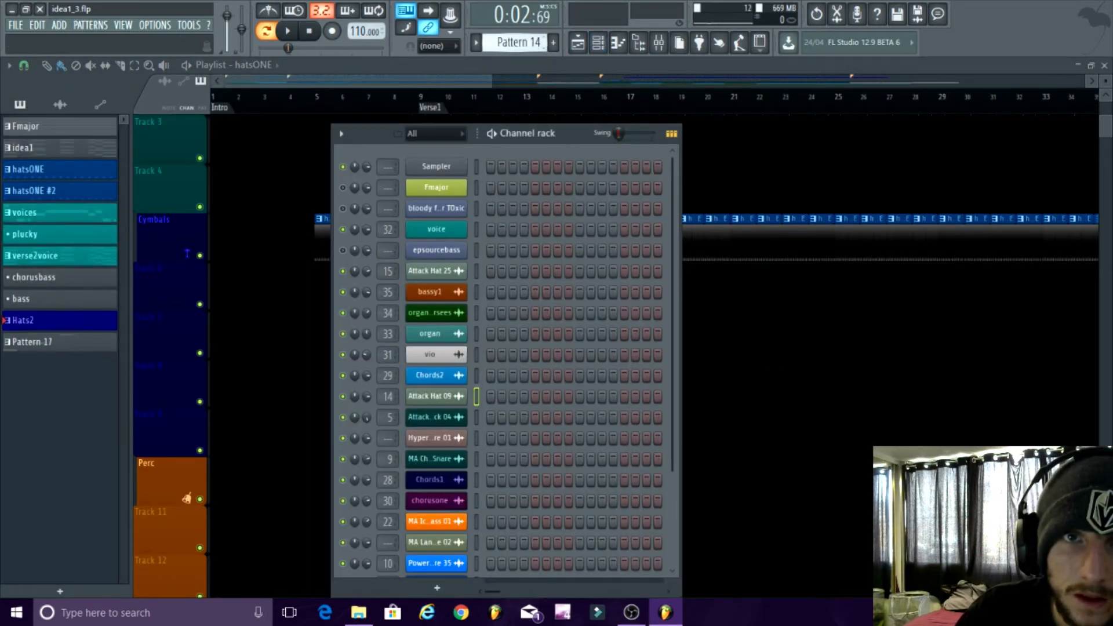
left_click(436, 133)
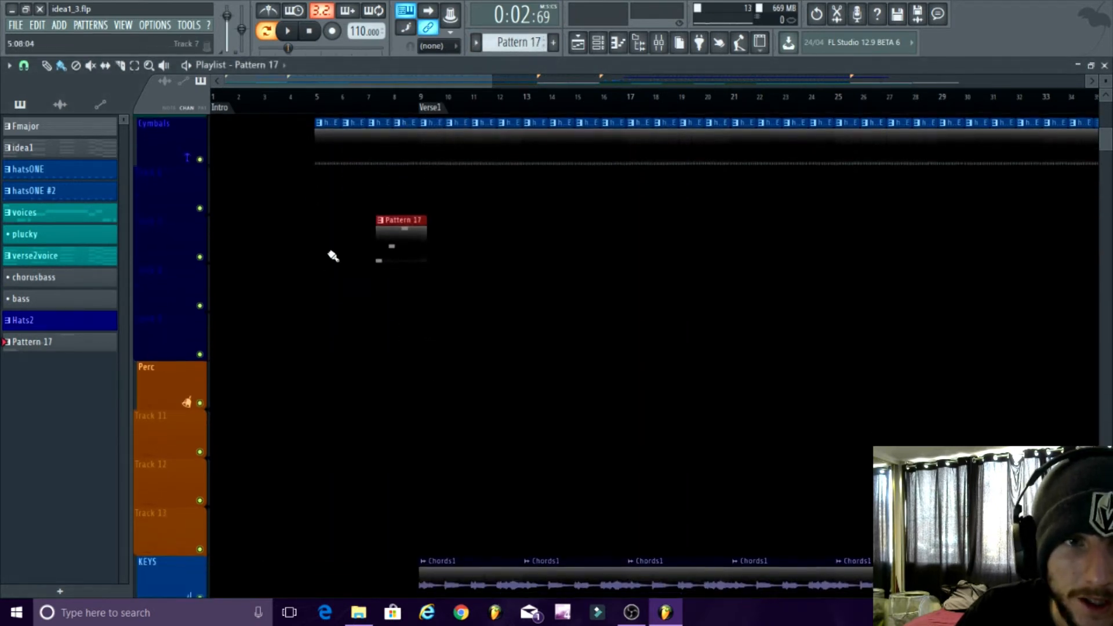
scroll("down", 3)
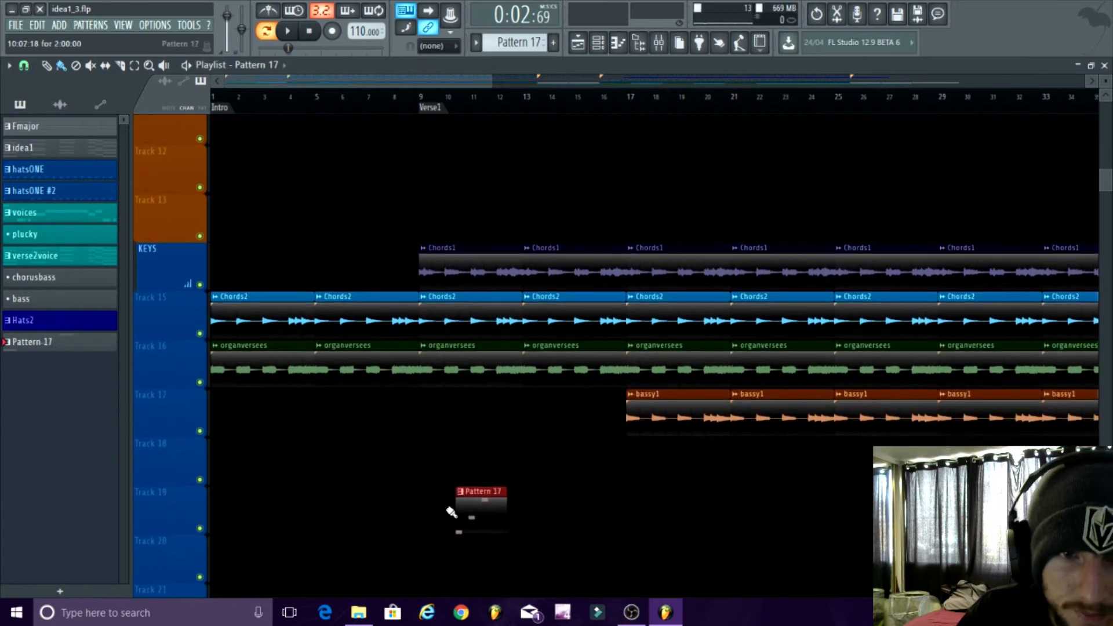
double_click(480, 491)
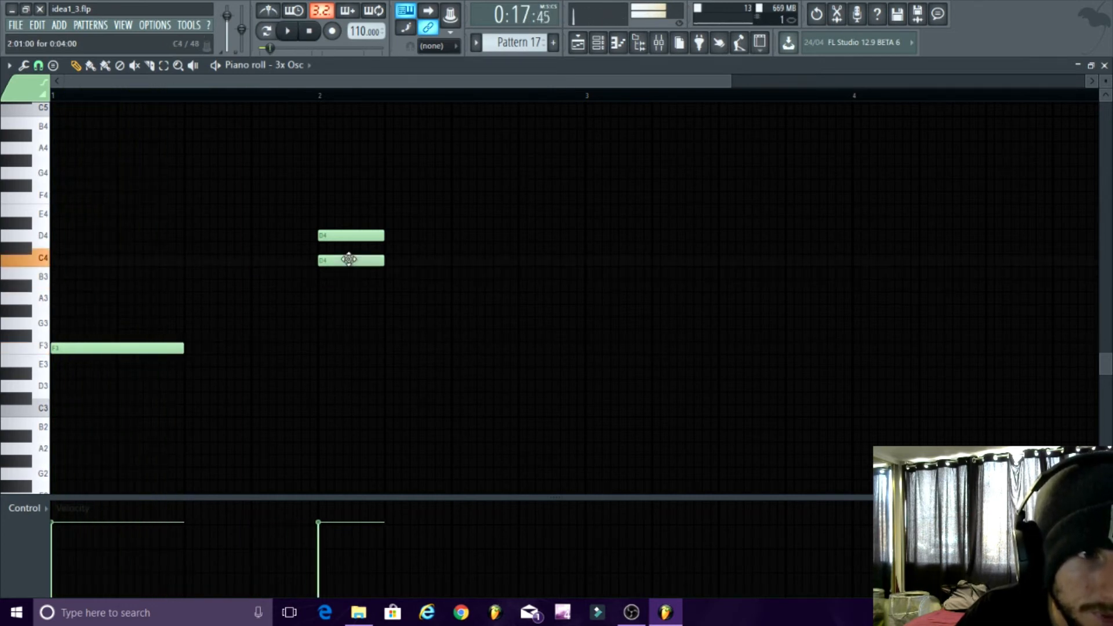
Step: Move the copied C4 note down to A3, lengthen it, and reshape the D4 note
left_click_drag(349, 260, 349, 298)
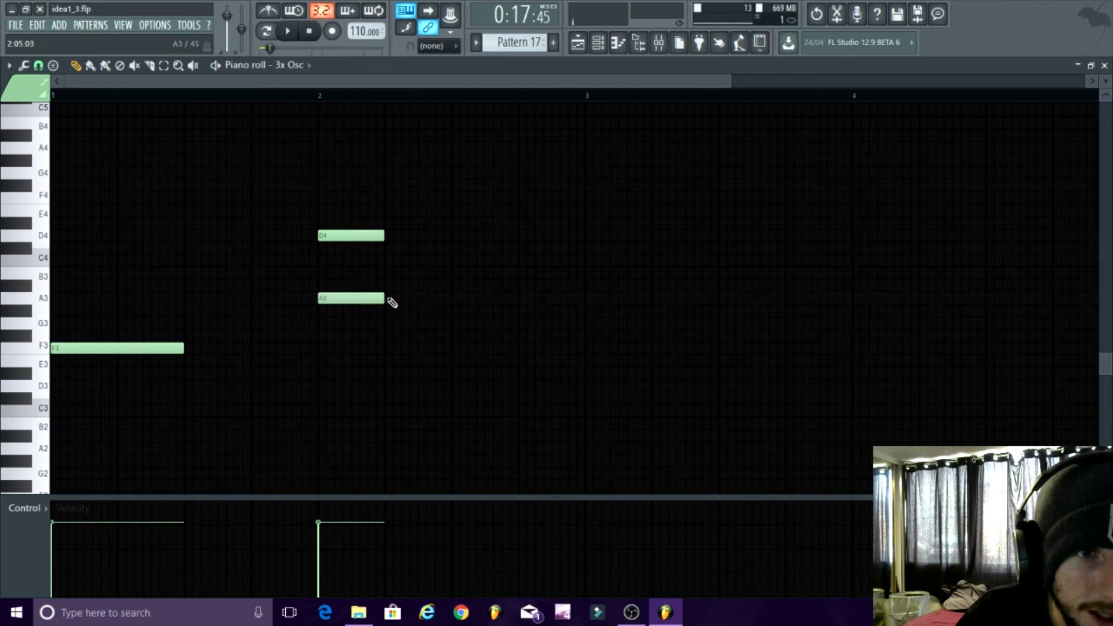
left_click_drag(382, 298, 451, 298)
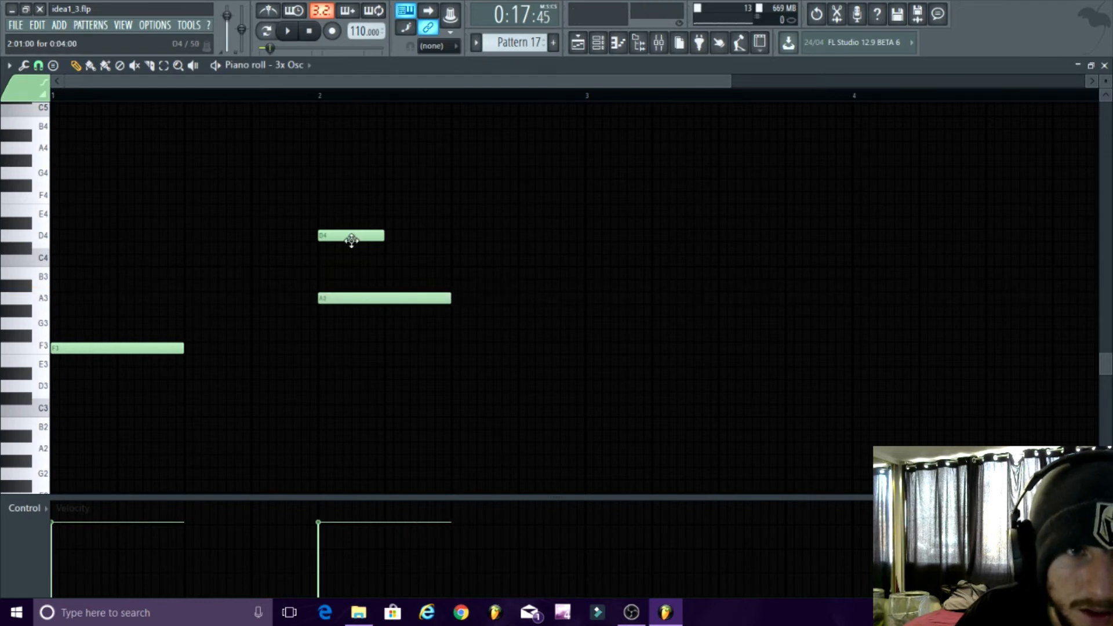
left_click_drag(351, 236, 649, 236)
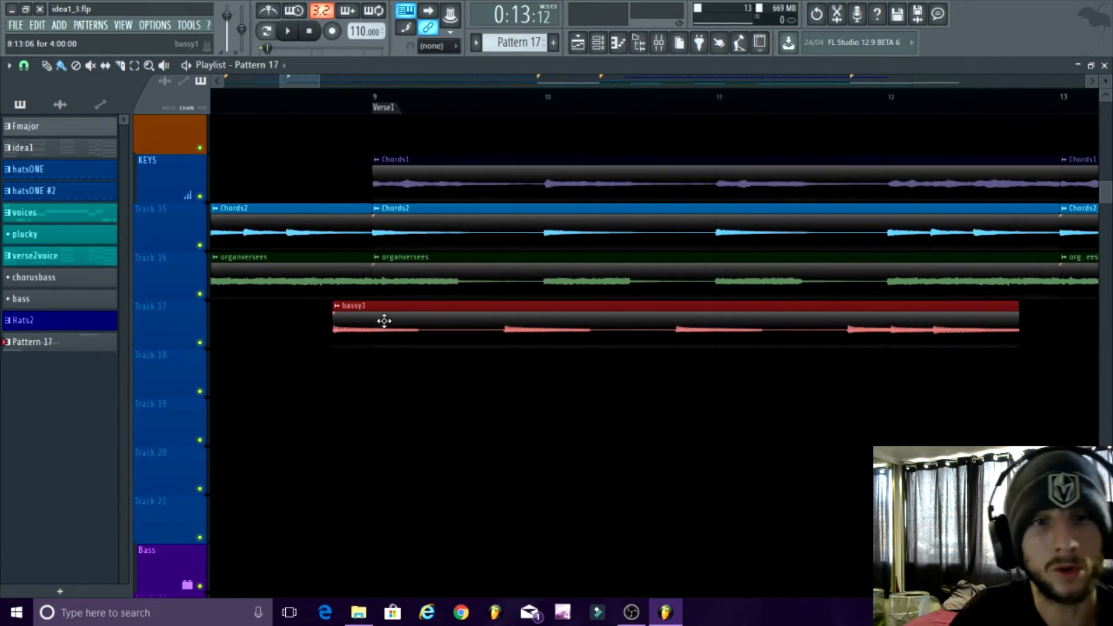
Step: Shift the bassy1 clip on Track 17 so it begins at bar 9
left_click_drag(386, 320, 425, 325)
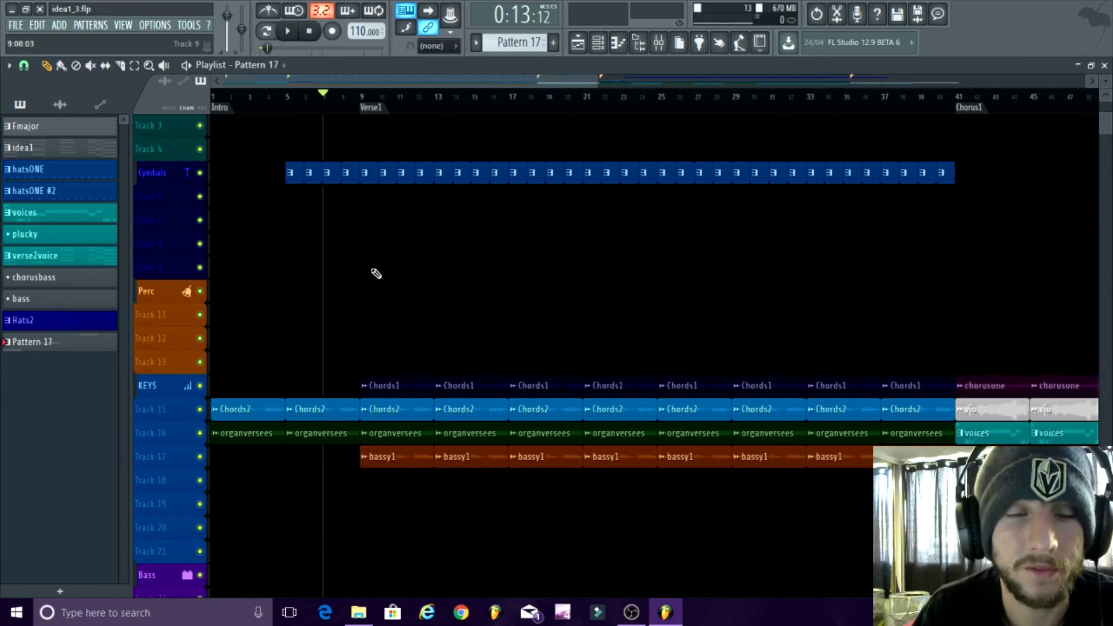
scroll("down", 3)
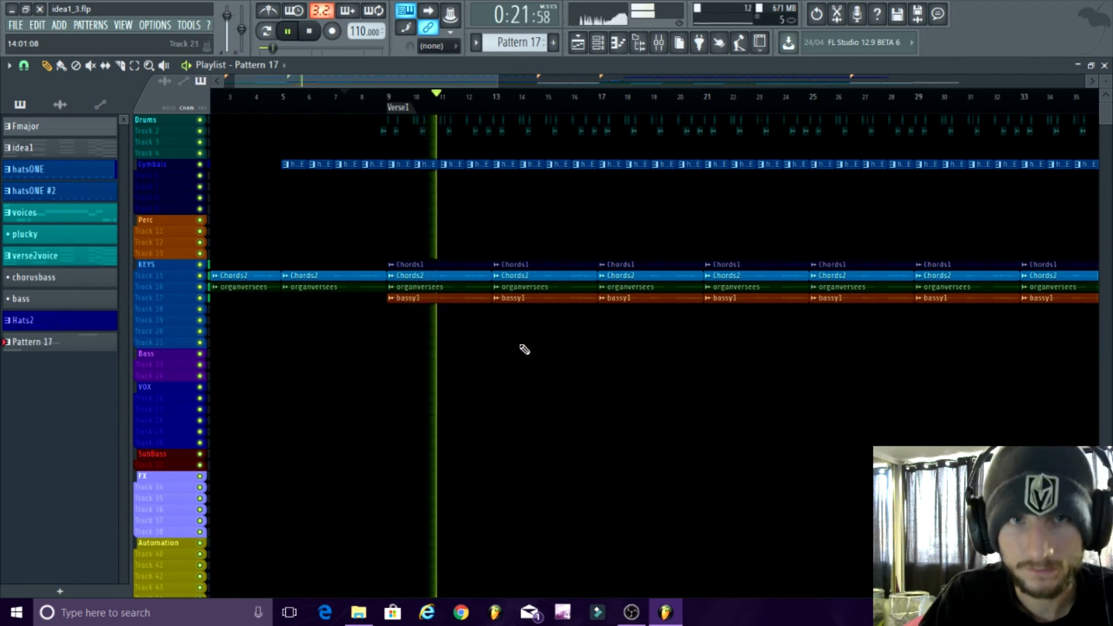
left_click(287, 31)
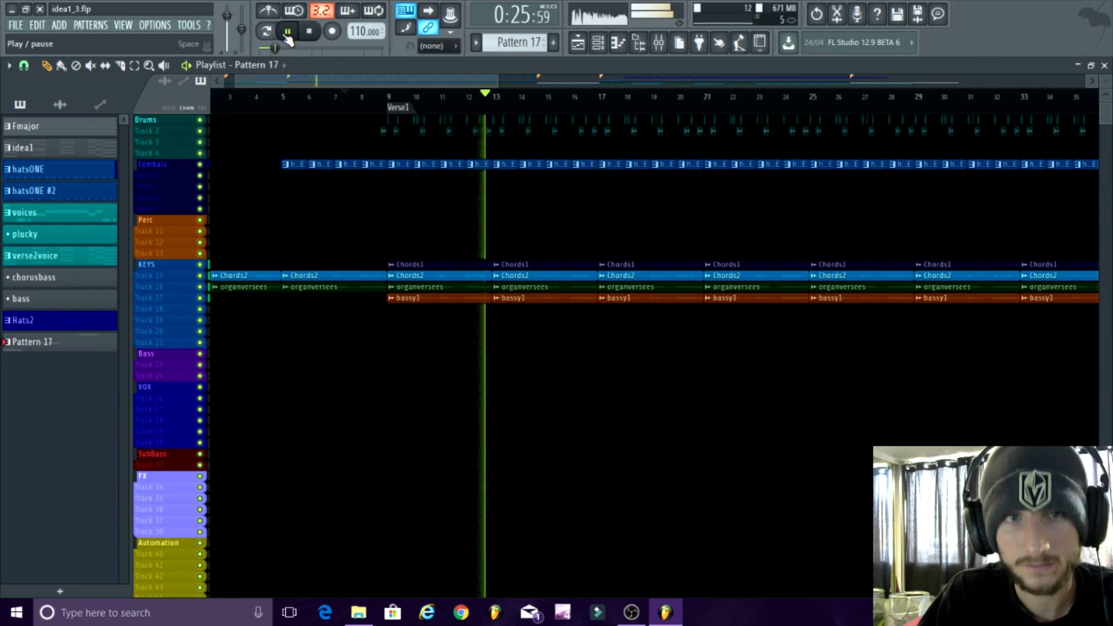
left_click(632, 612)
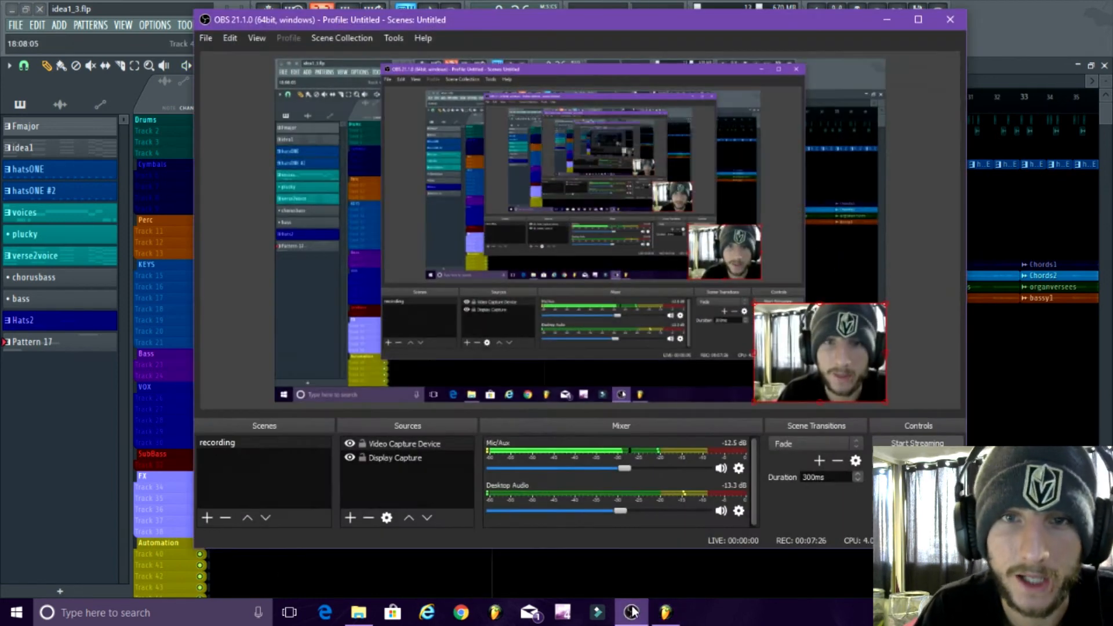